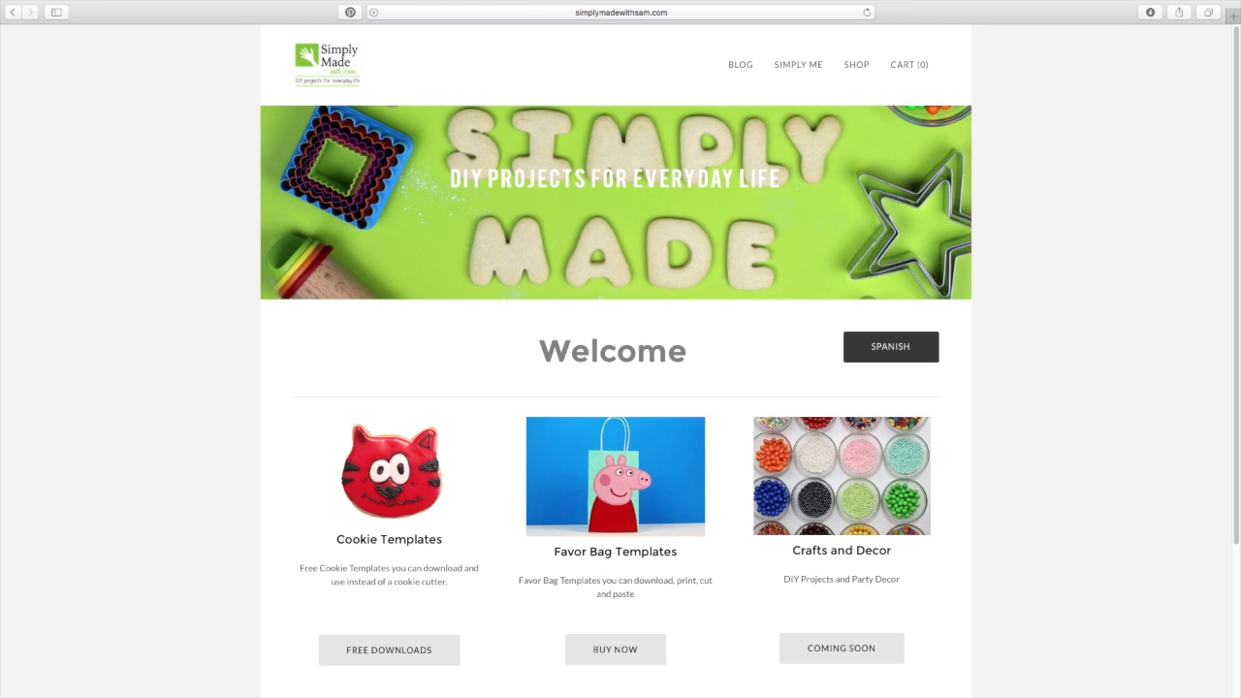
- Reach the Crazy Cat Cookie Cutter Template product page via the Free Downloads cookie templates list
scroll(down, 3)
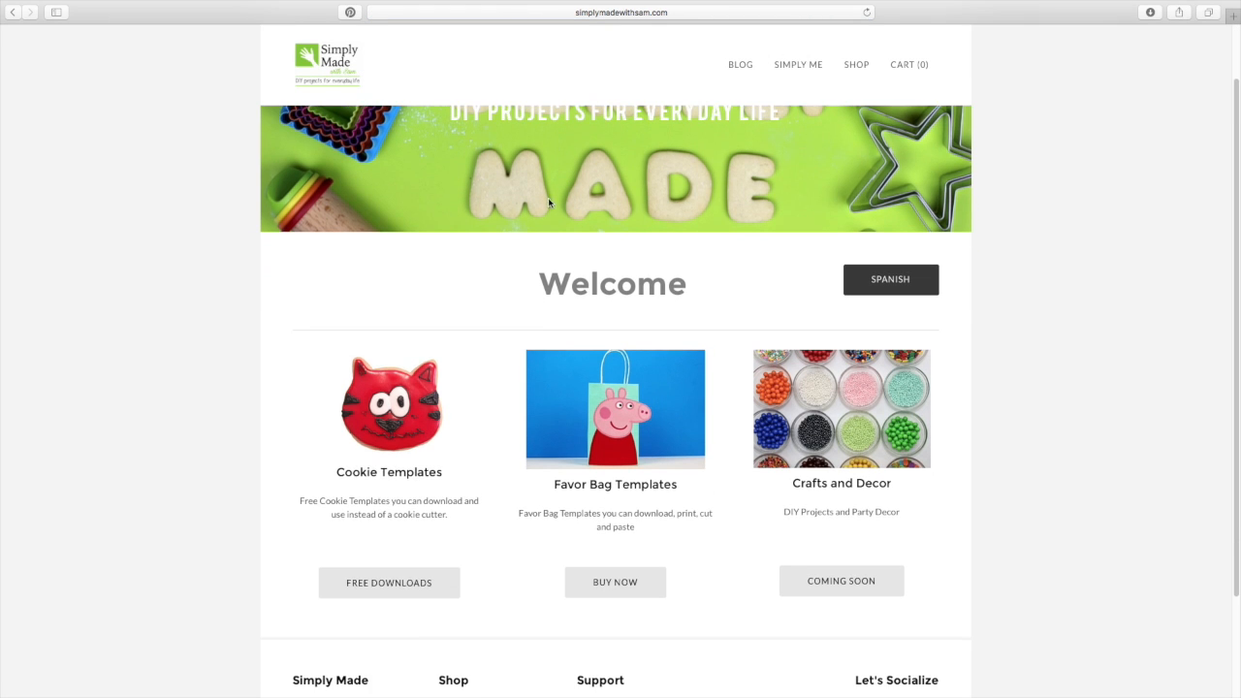
scroll(down, 3)
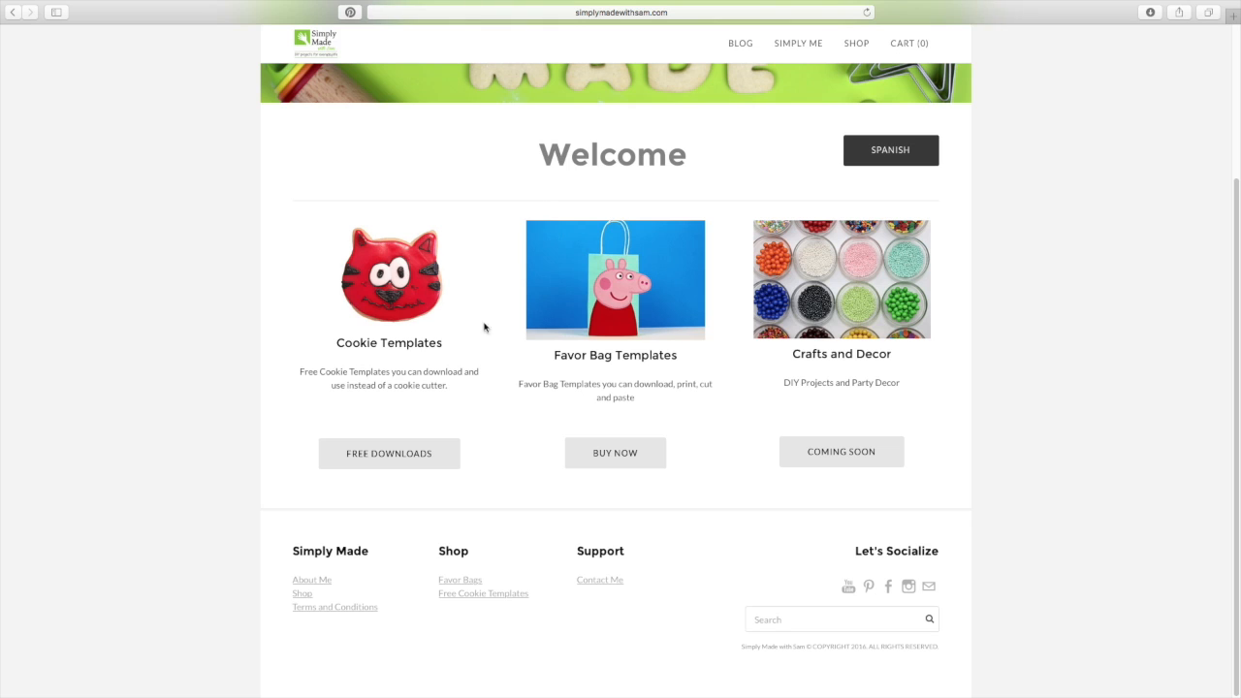
mouse_move(392, 461)
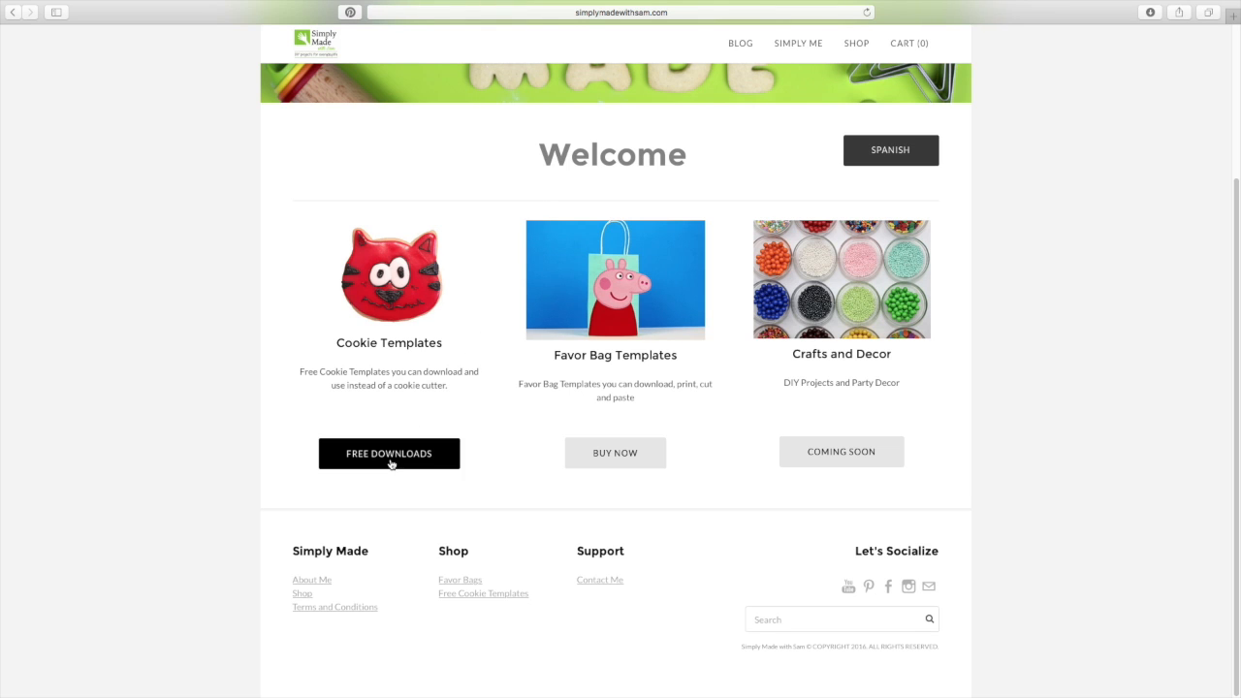
click(388, 454)
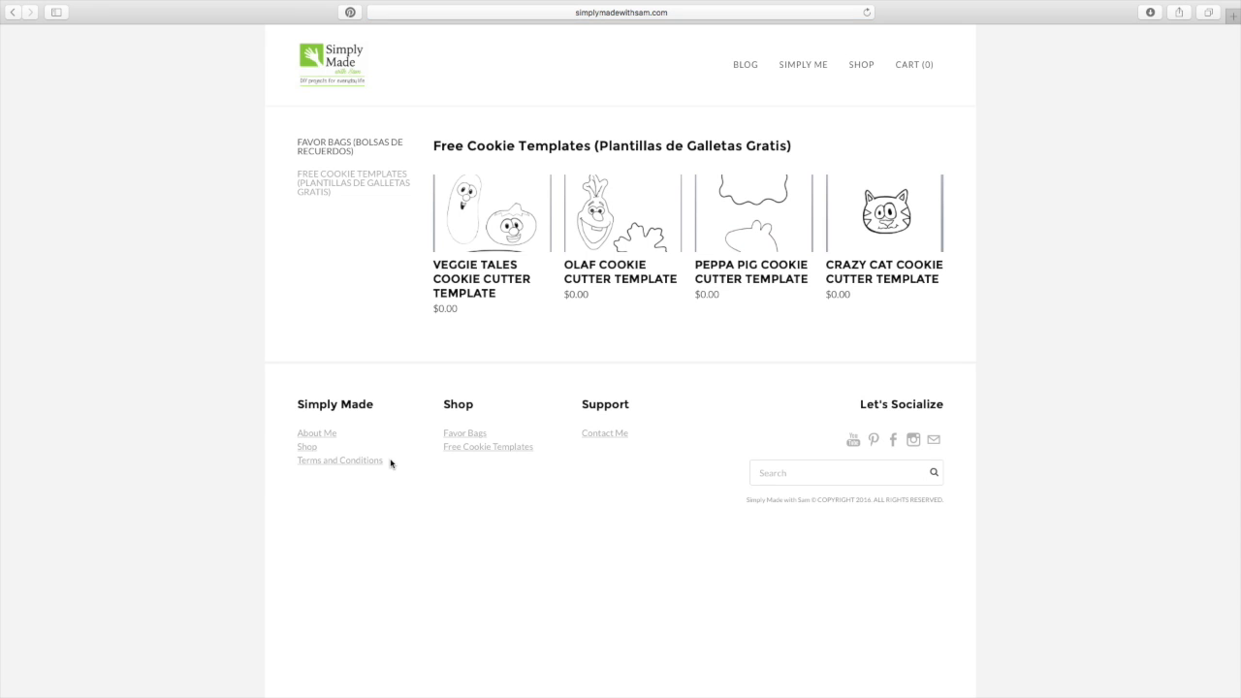
mouse_move(861, 262)
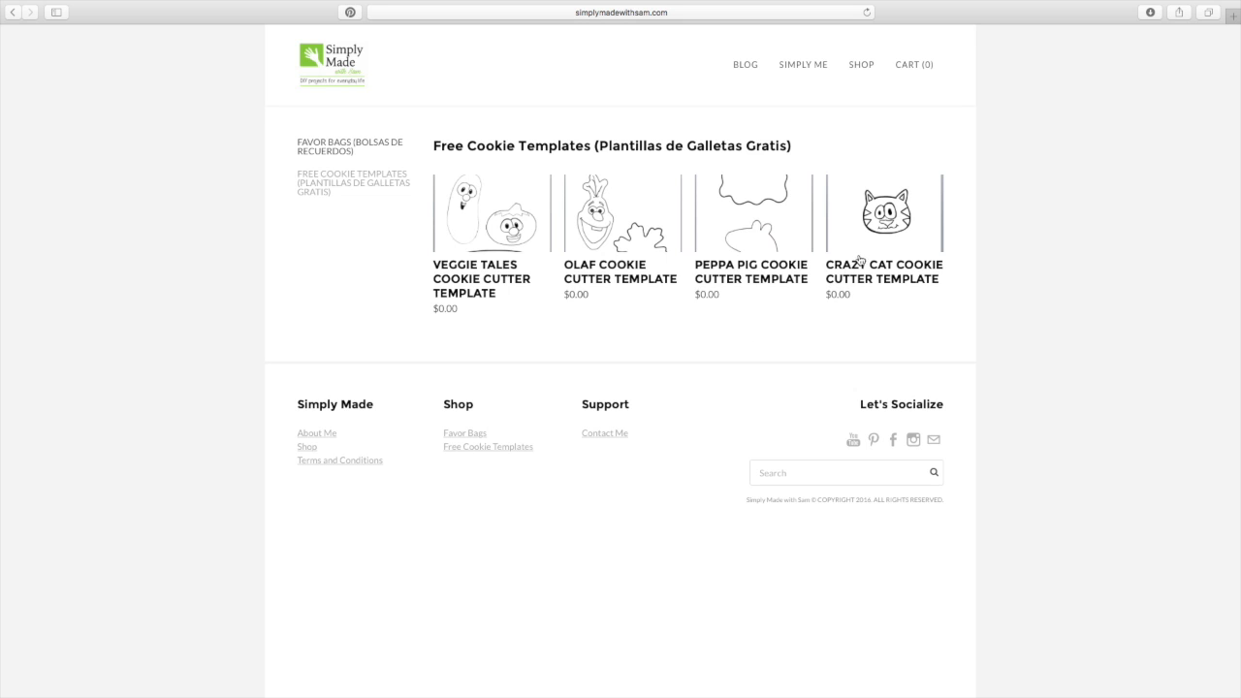
click(884, 211)
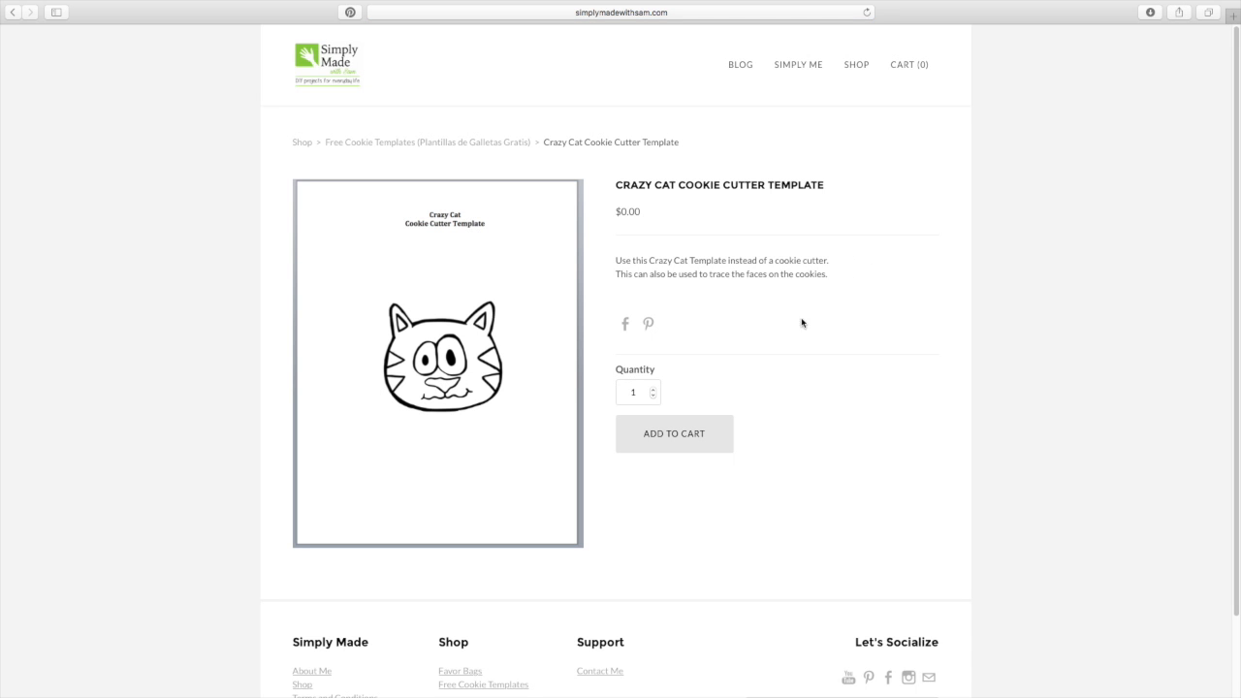
mouse_move(683, 438)
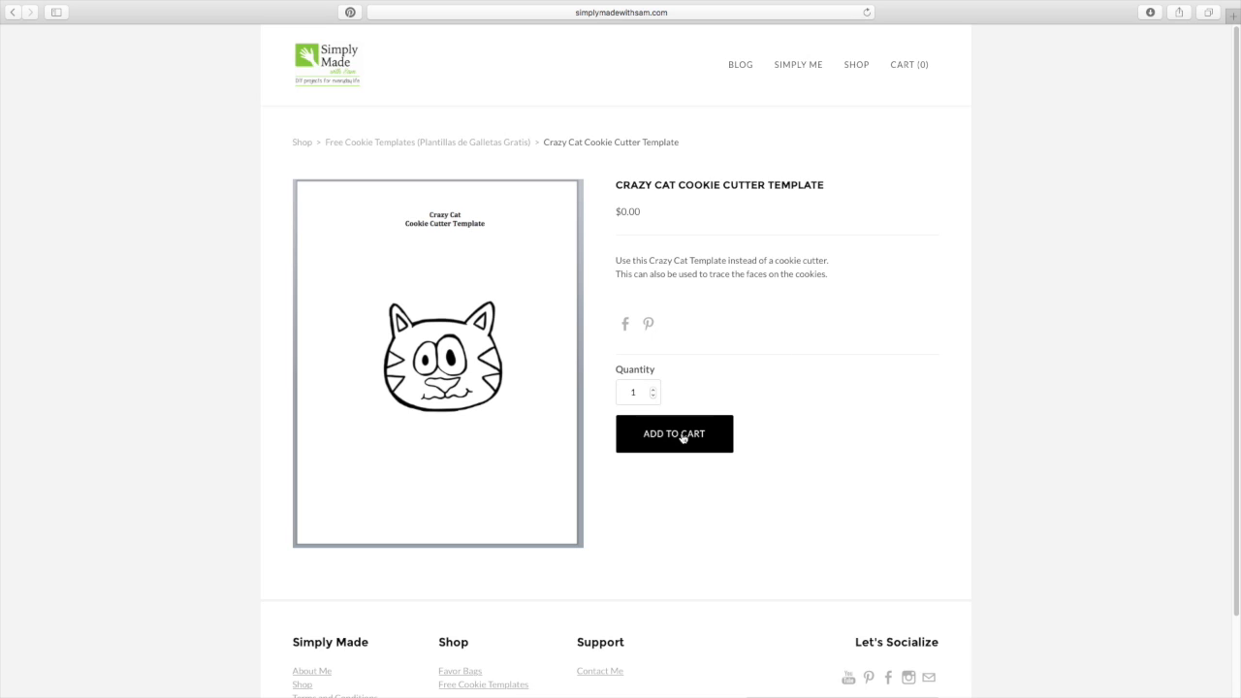